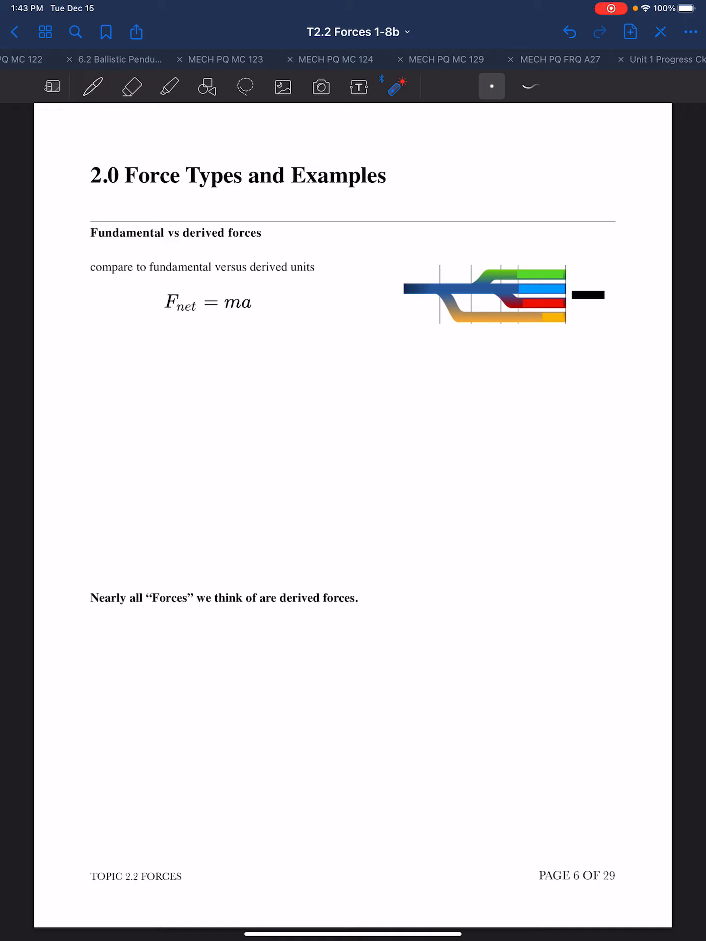
Step: In red ink, handwrite Fnet = kg m/s² beneath the printed Fnet = ma equation
{"action": "left_click", "coordinate": [94, 86]}
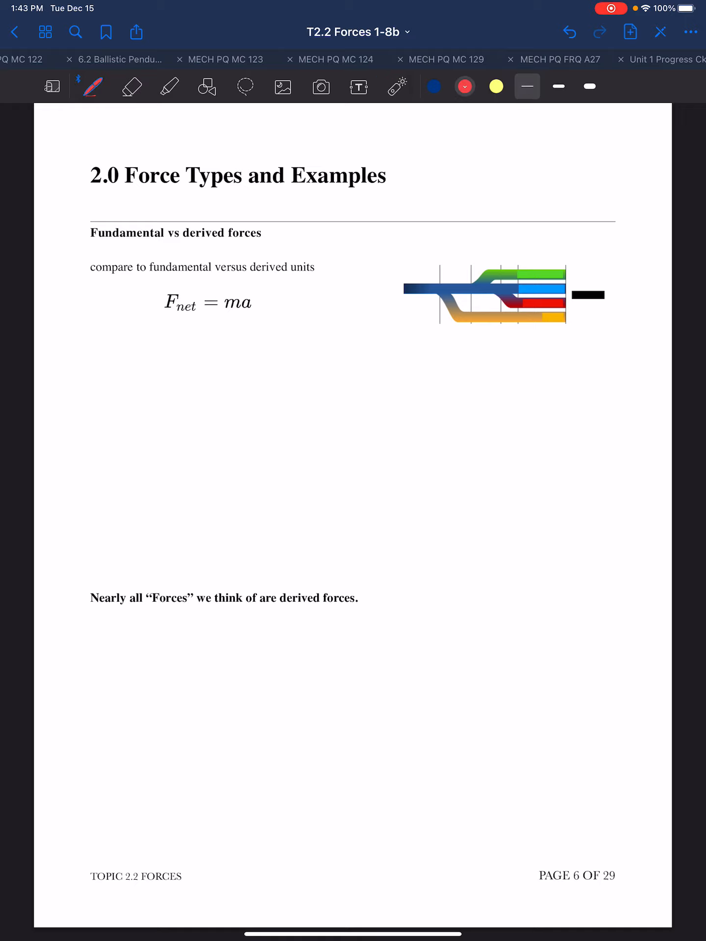
{"action": "left_click_drag", "start_coordinate": [204, 331], "coordinate": [219, 336]}
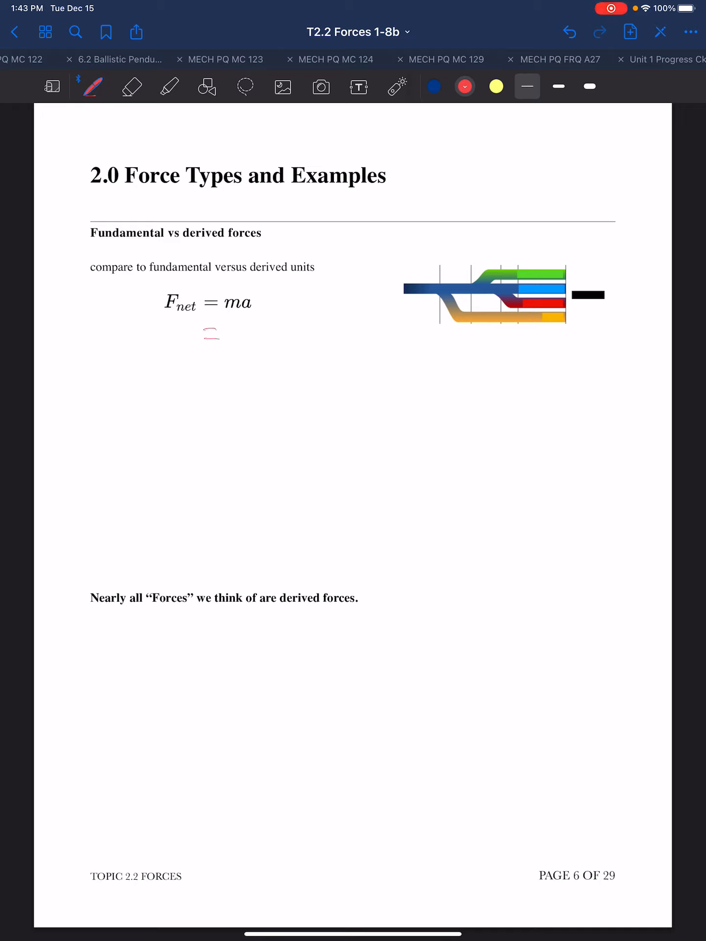
{"action": "left_click_drag", "start_coordinate": [222, 336], "coordinate": [235, 327]}
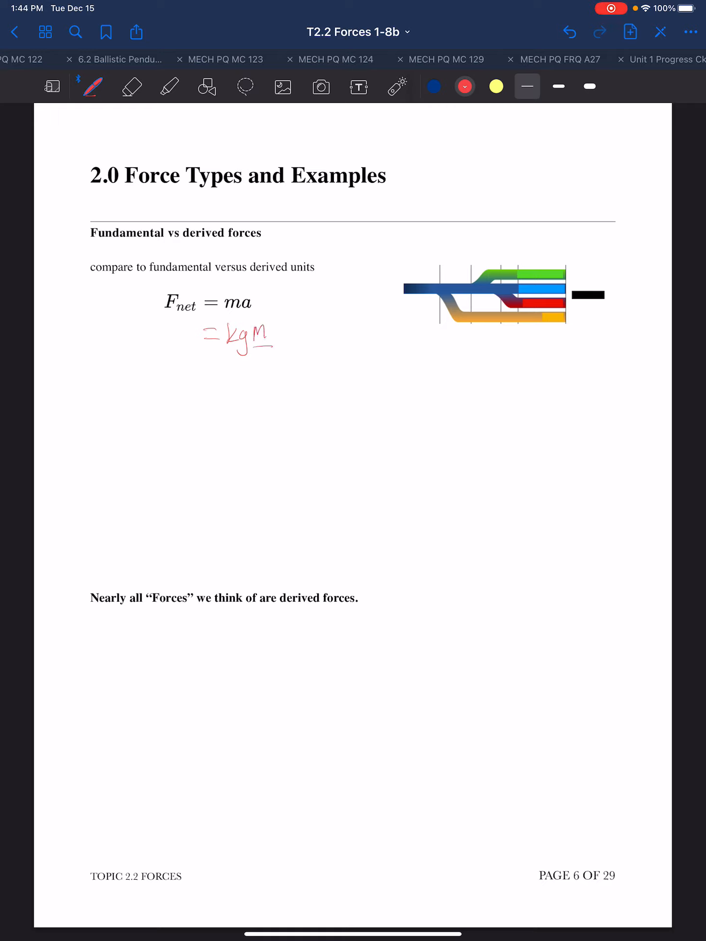
{"action": "left_click_drag", "start_coordinate": [257, 348], "coordinate": [277, 366]}
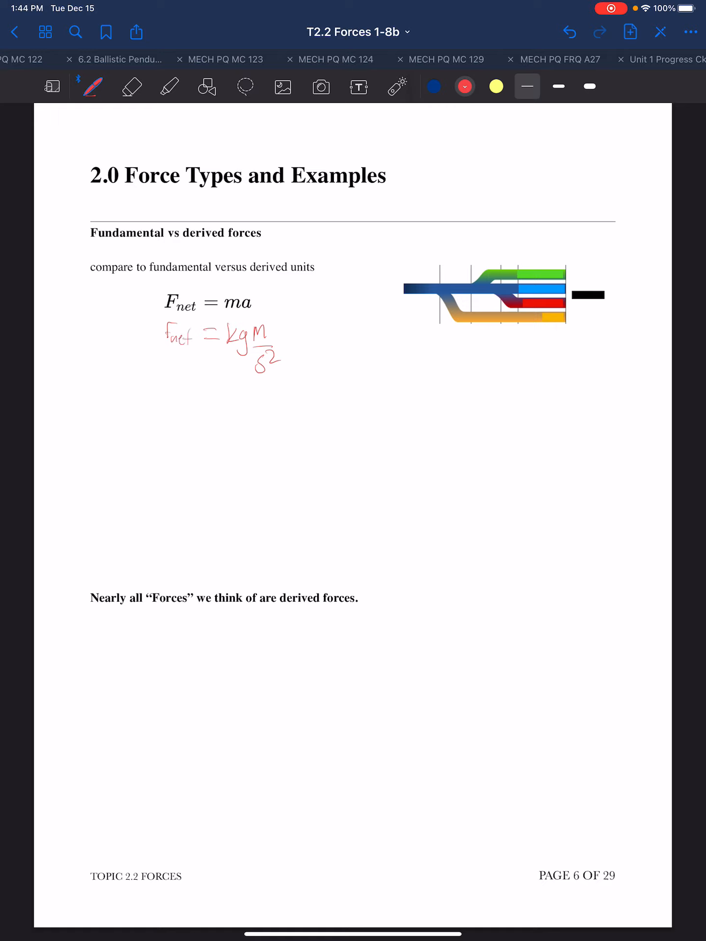
Step: Complete the derivation line to read Fnet = 1 kg m/s² = 1 Newton
{"action": "left_click_drag", "start_coordinate": [288, 336], "coordinate": [297, 336]}
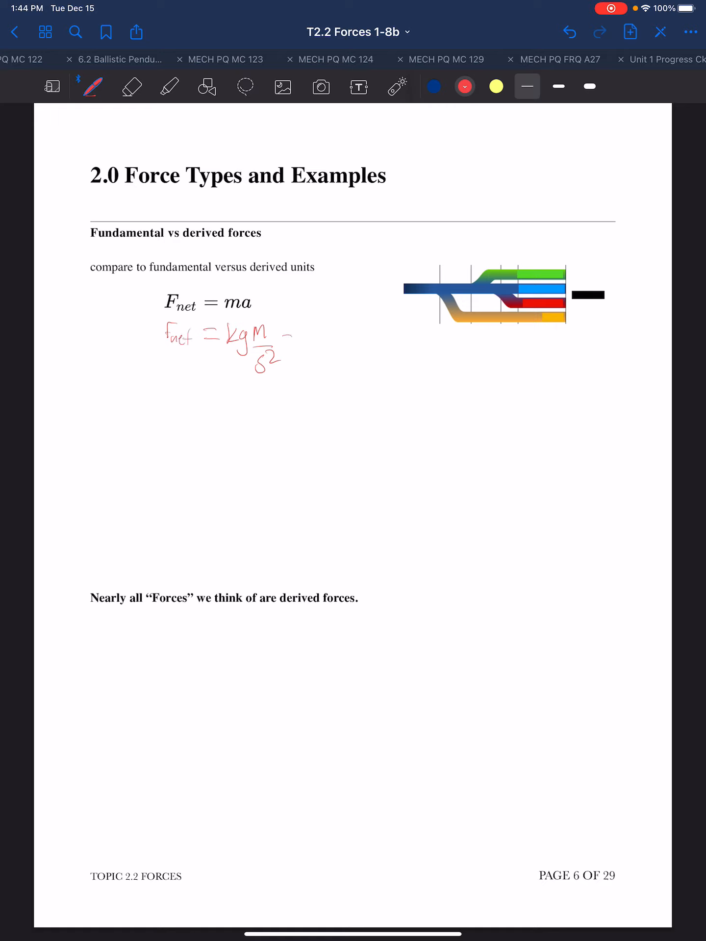
{"action": "left_click_drag", "start_coordinate": [216, 337], "coordinate": [294, 336]}
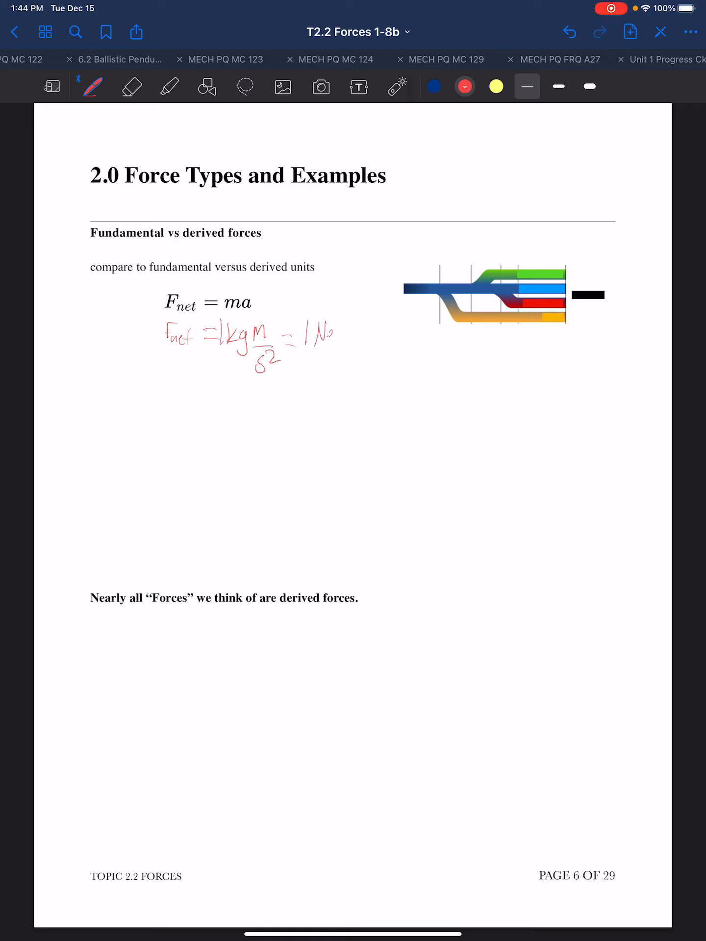
{"action": "left_click_drag", "start_coordinate": [300, 333], "coordinate": [360, 337]}
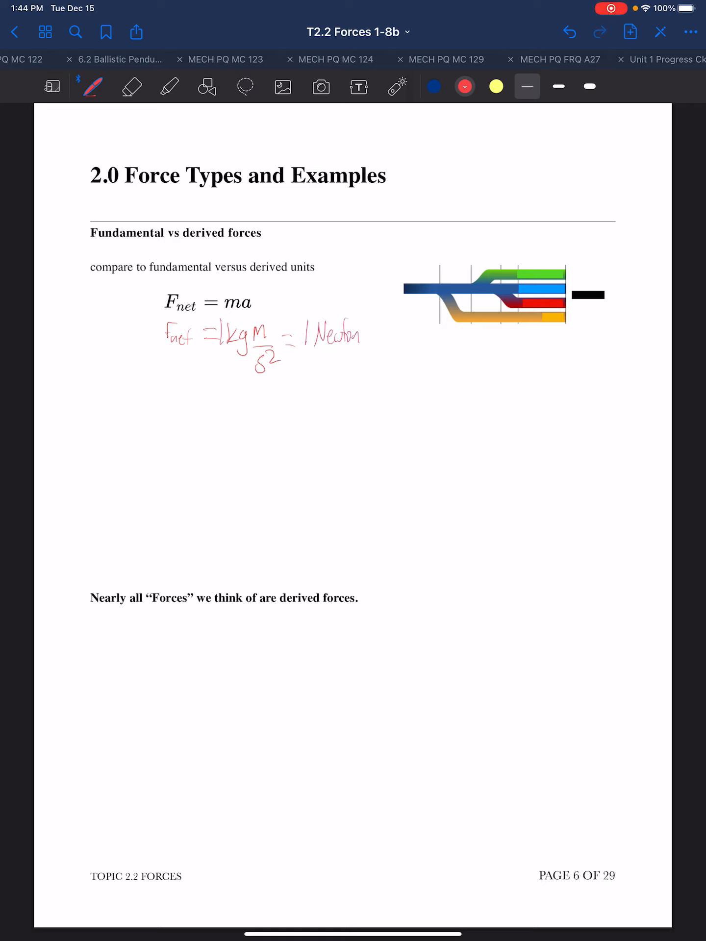
Step: In blue ink, label Newton as derived and write 'combinations' under the derived-forces sentence
{"action": "left_click", "coordinate": [433, 87]}
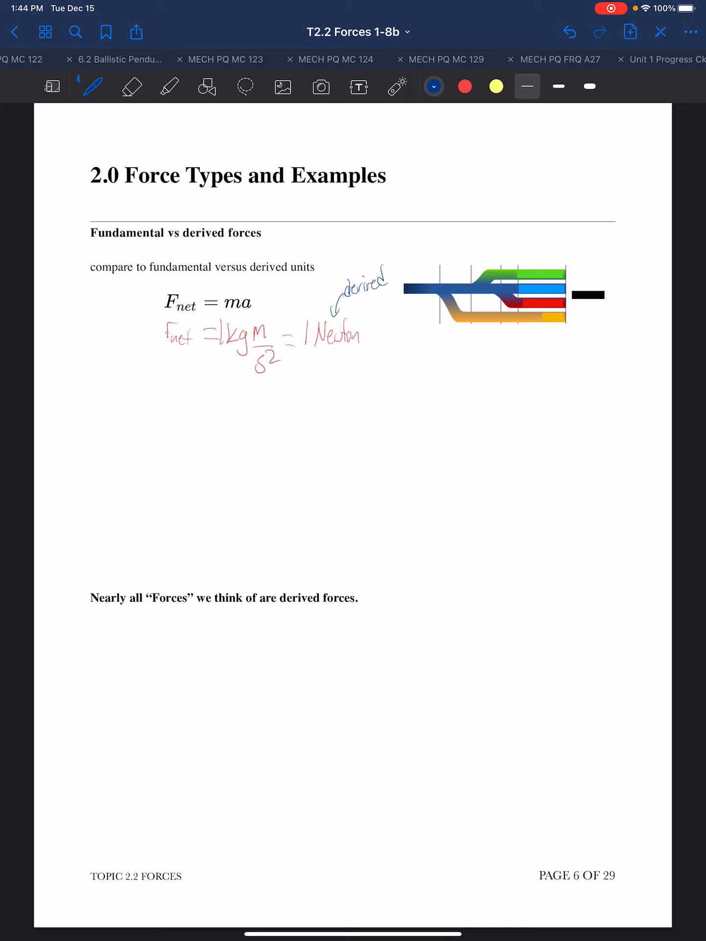
{"action": "left_click", "coordinate": [131, 86]}
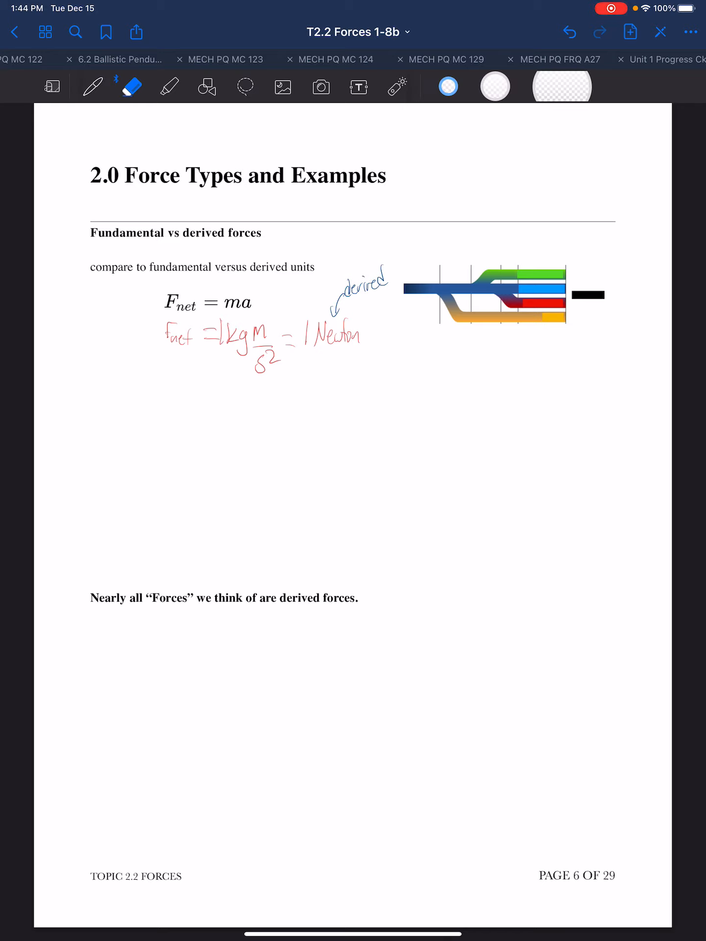
{"action": "left_click", "coordinate": [95, 86]}
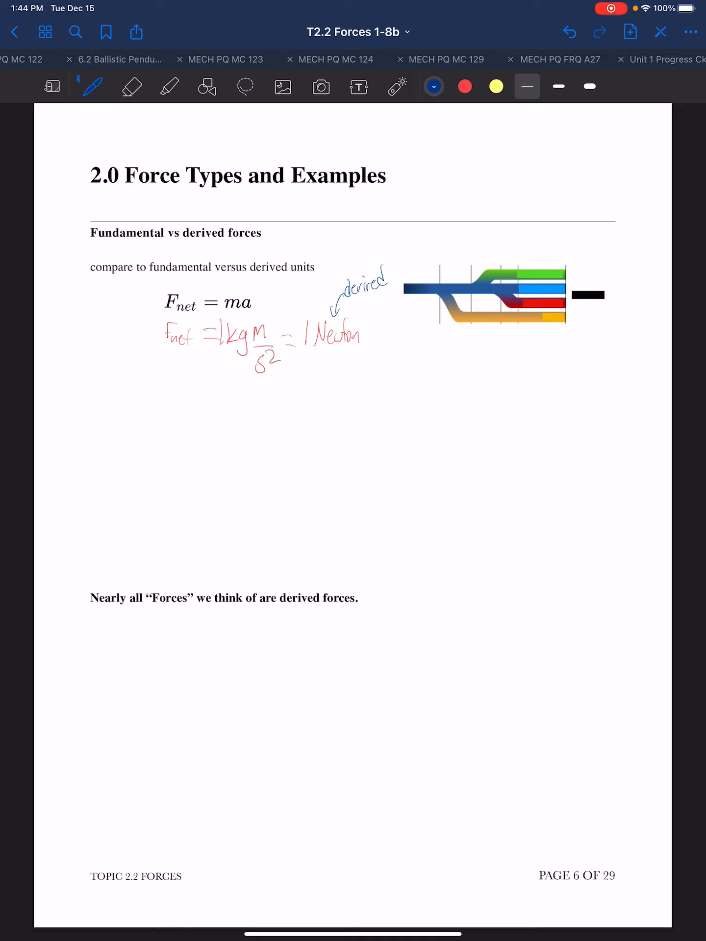
{"action": "left_click_drag", "start_coordinate": [165, 639], "coordinate": [162, 660]}
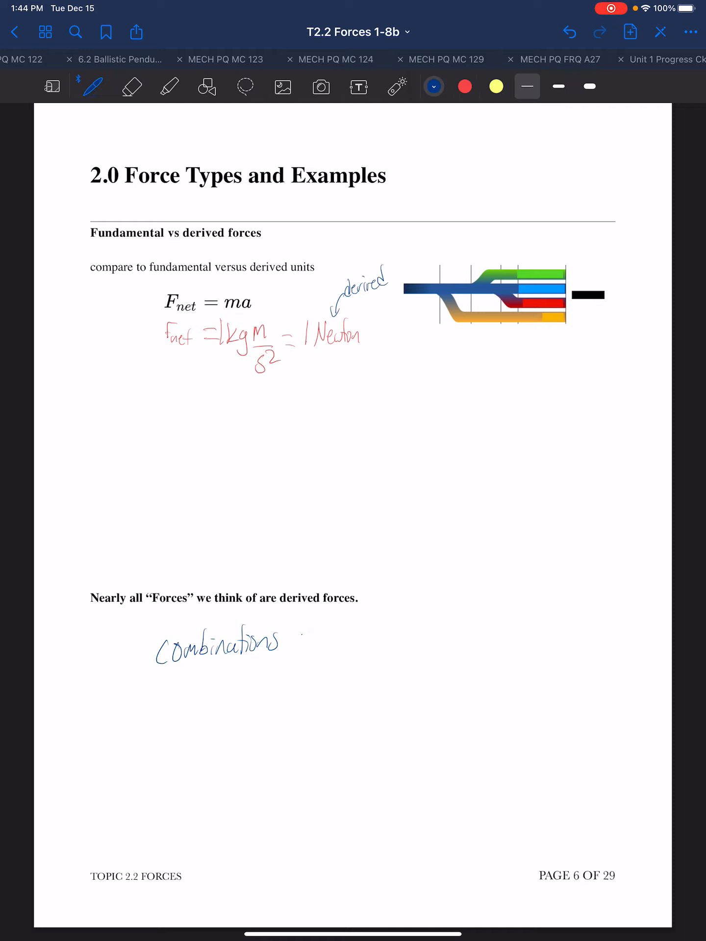
{"action": "left_click_drag", "start_coordinate": [294, 639], "coordinate": [369, 639]}
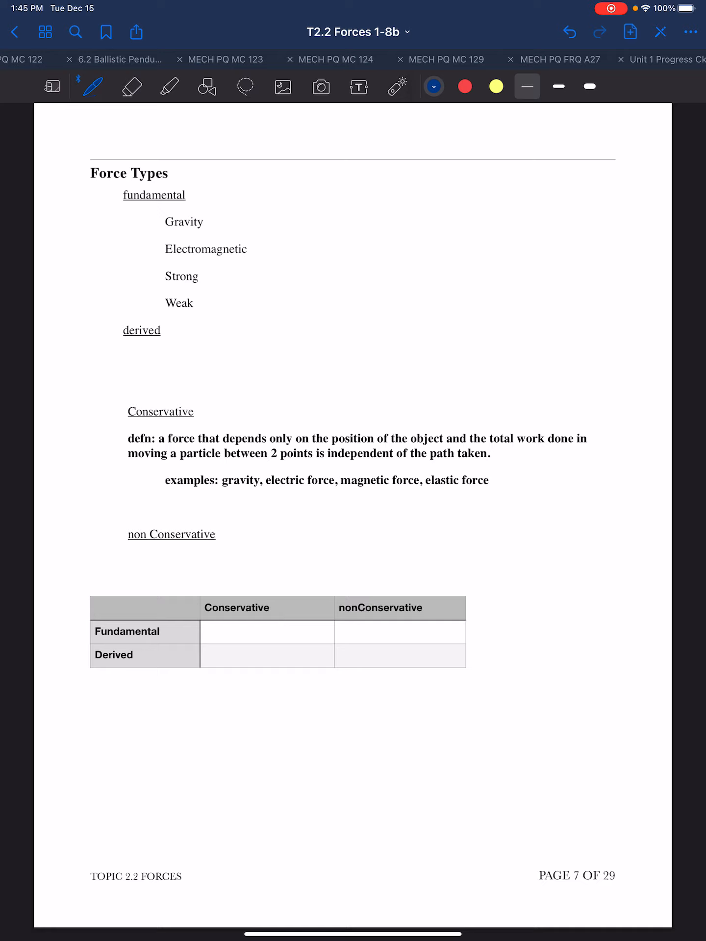
Step: Handwrite 'all other' in blue under the derived heading on the Force Types page
{"action": "left_click_drag", "start_coordinate": [159, 353], "coordinate": [210, 360]}
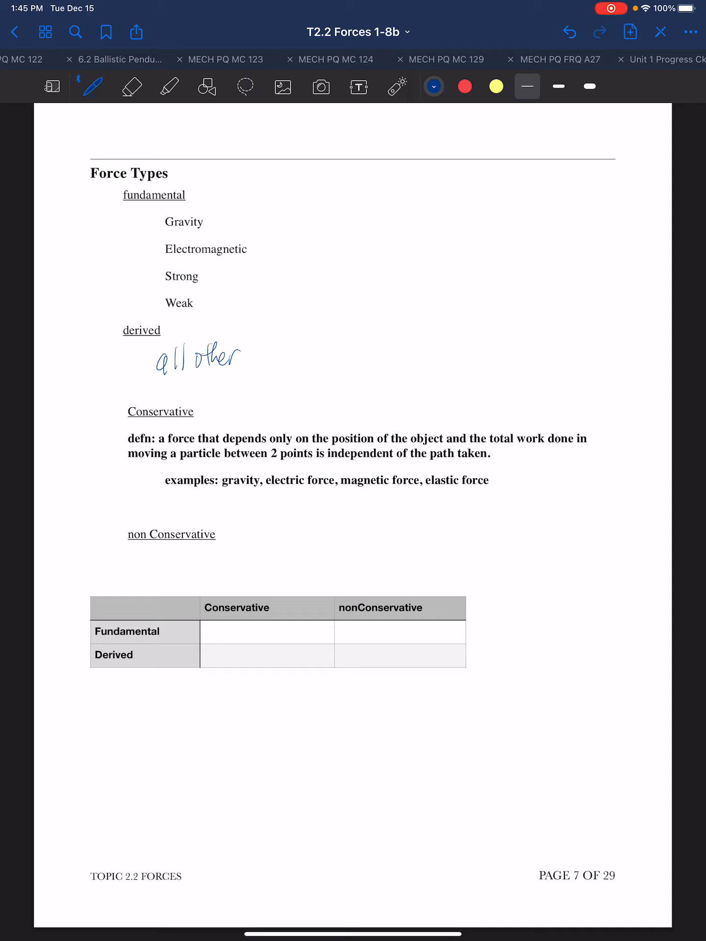
Step: Highlight 'only on the position of the object' in the conservative-force definition
{"action": "left_click", "coordinate": [168, 87]}
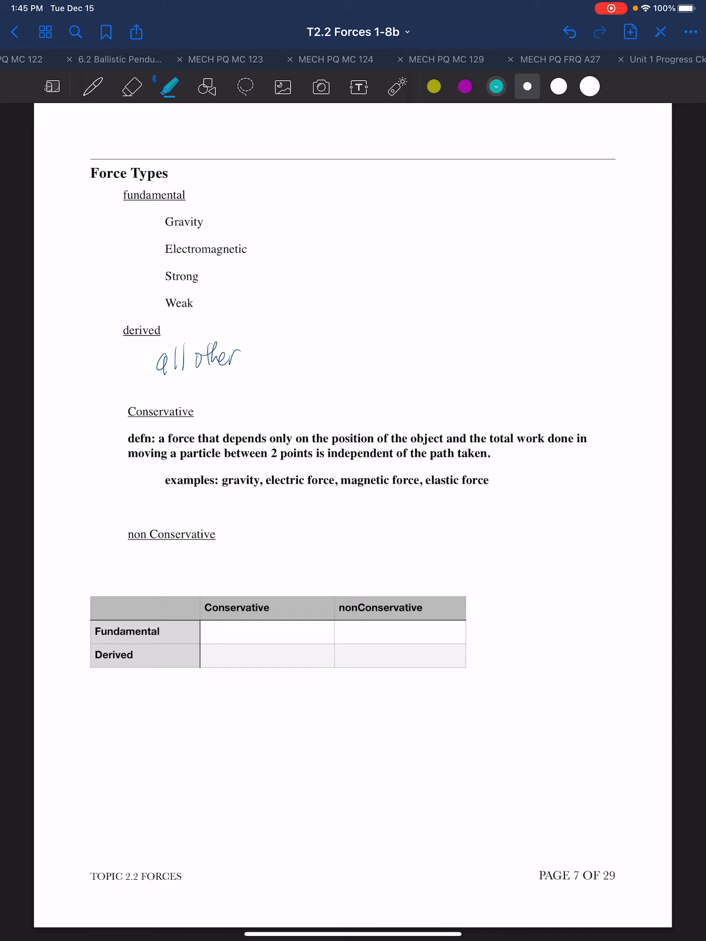
{"action": "left_click_drag", "start_coordinate": [271, 438], "coordinate": [373, 438]}
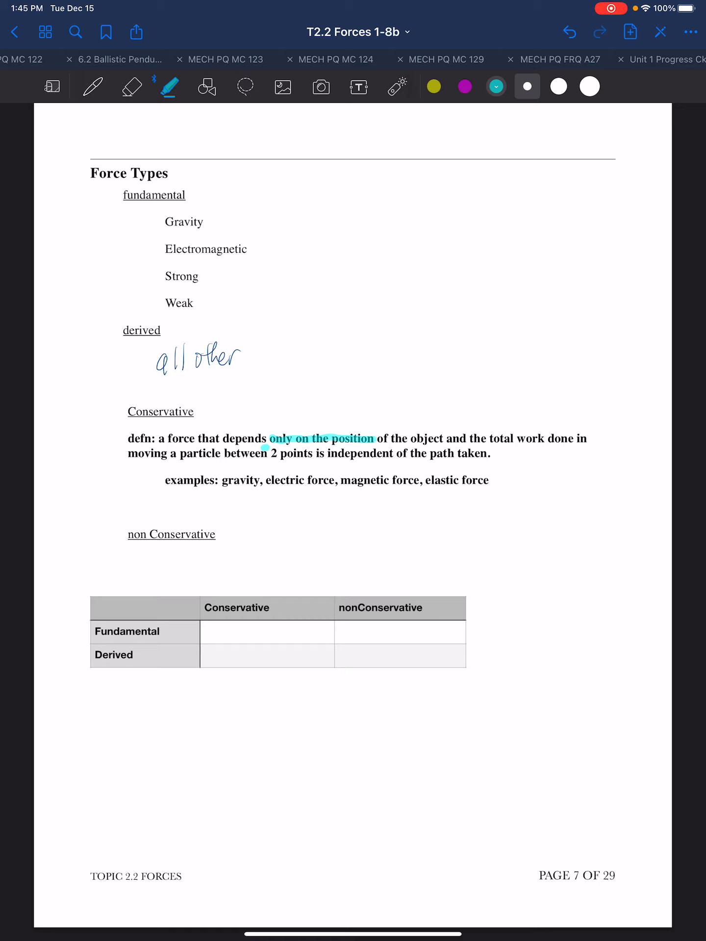
{"action": "left_click_drag", "start_coordinate": [373, 438], "coordinate": [447, 438]}
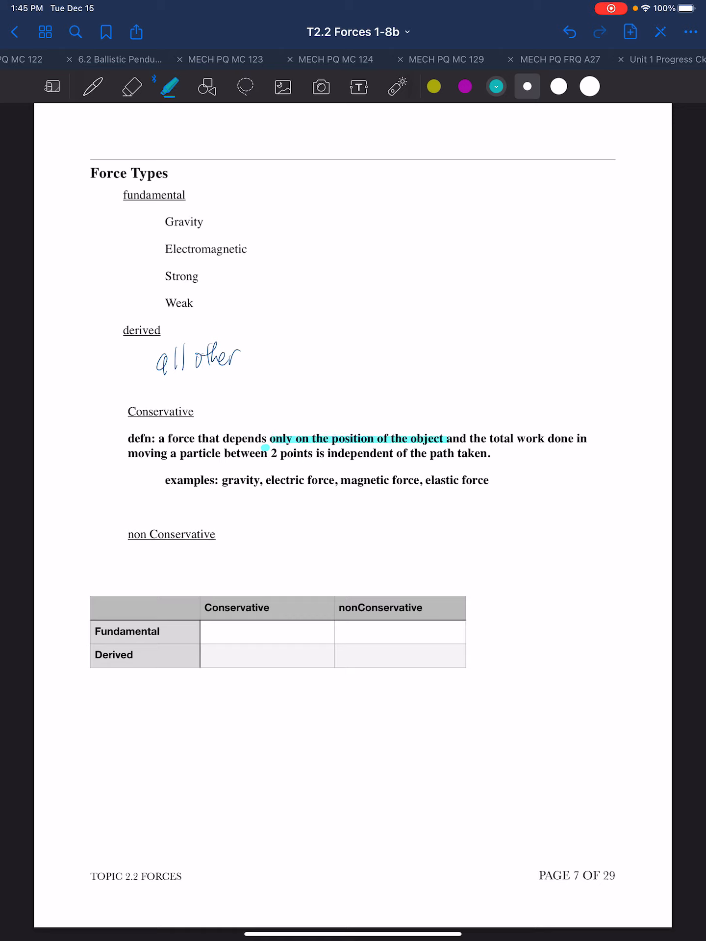
{"action": "left_click_drag", "start_coordinate": [491, 439], "coordinate": [572, 438]}
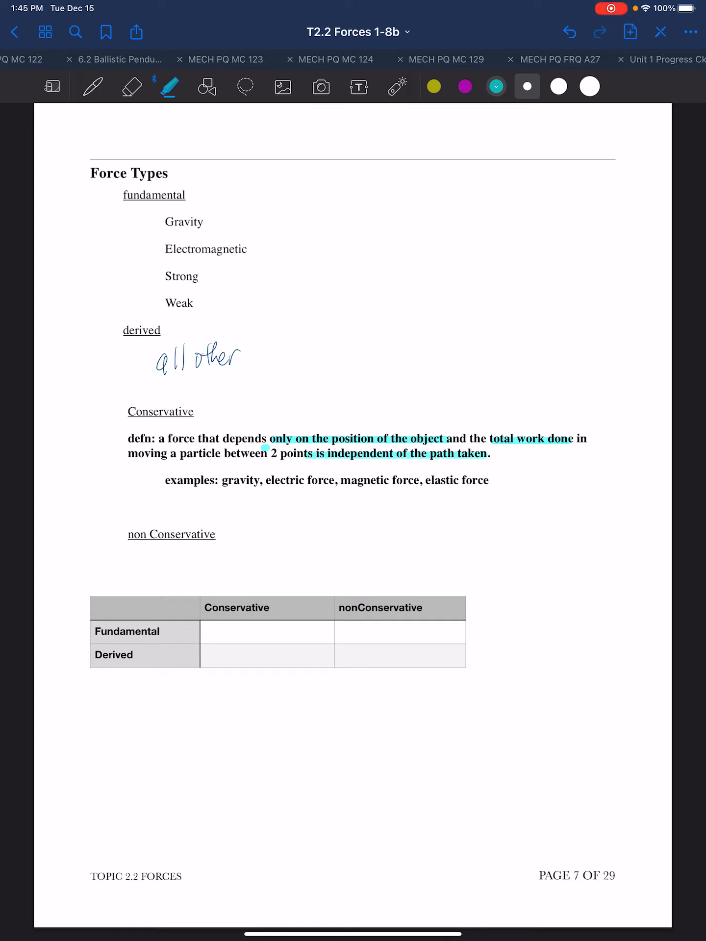
Step: Highlight the four examples: gravity, electric force, magnetic force and elastic force
{"action": "left_click_drag", "start_coordinate": [224, 481], "coordinate": [259, 481]}
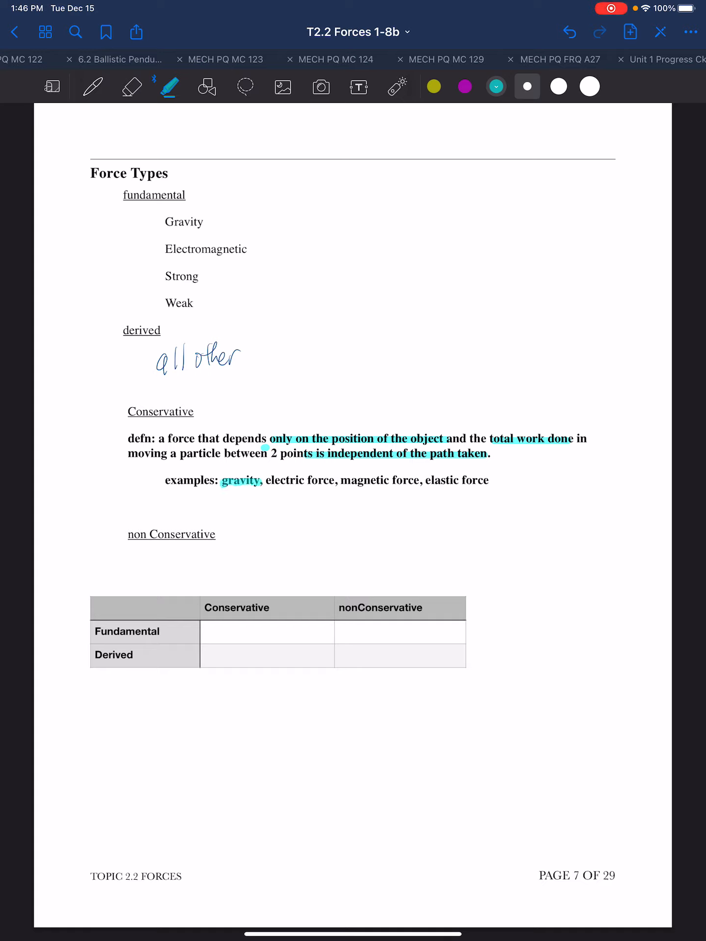
{"action": "left_click_drag", "start_coordinate": [275, 480], "coordinate": [333, 480]}
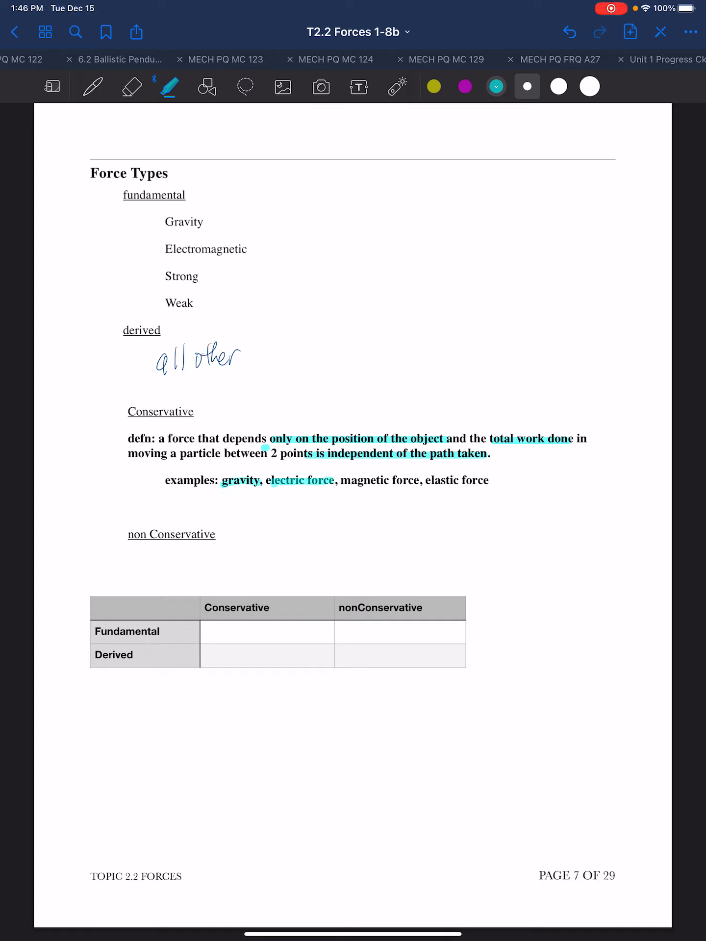
{"action": "left_click_drag", "start_coordinate": [340, 481], "coordinate": [425, 480]}
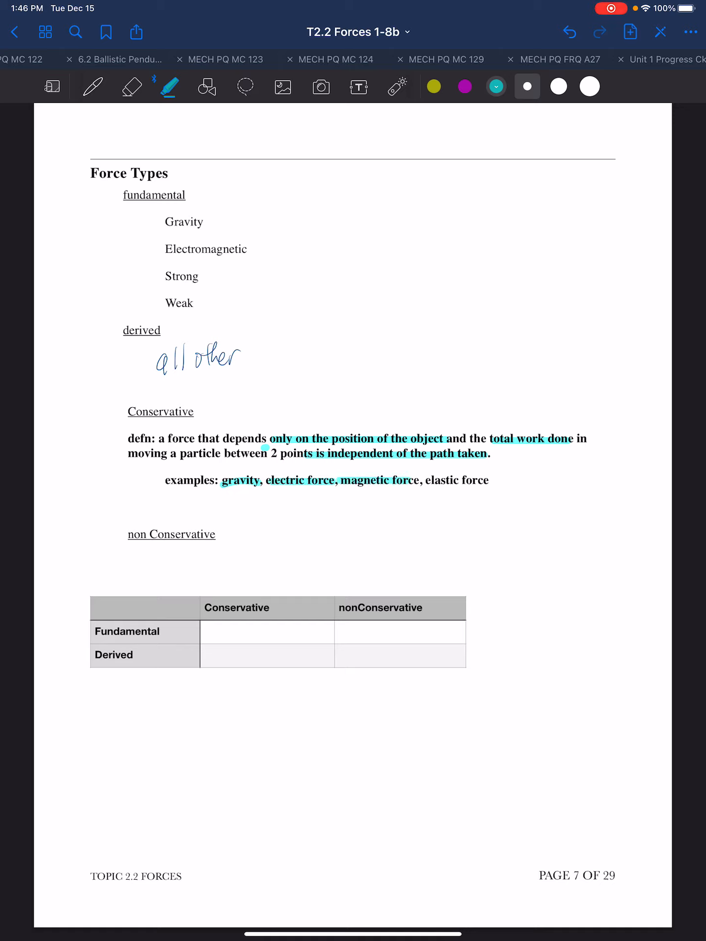
{"action": "left_click_drag", "start_coordinate": [426, 481], "coordinate": [489, 480]}
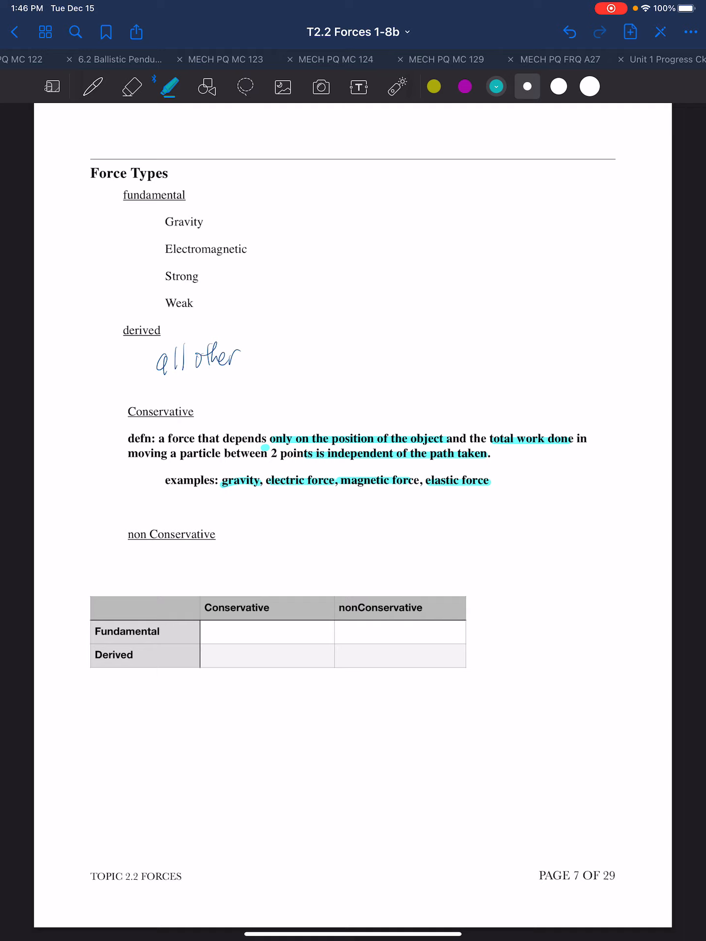
Step: Write 'all others' under non Conservative and enter gravity and elastic force in the Conservative column
{"action": "left_click", "coordinate": [92, 86]}
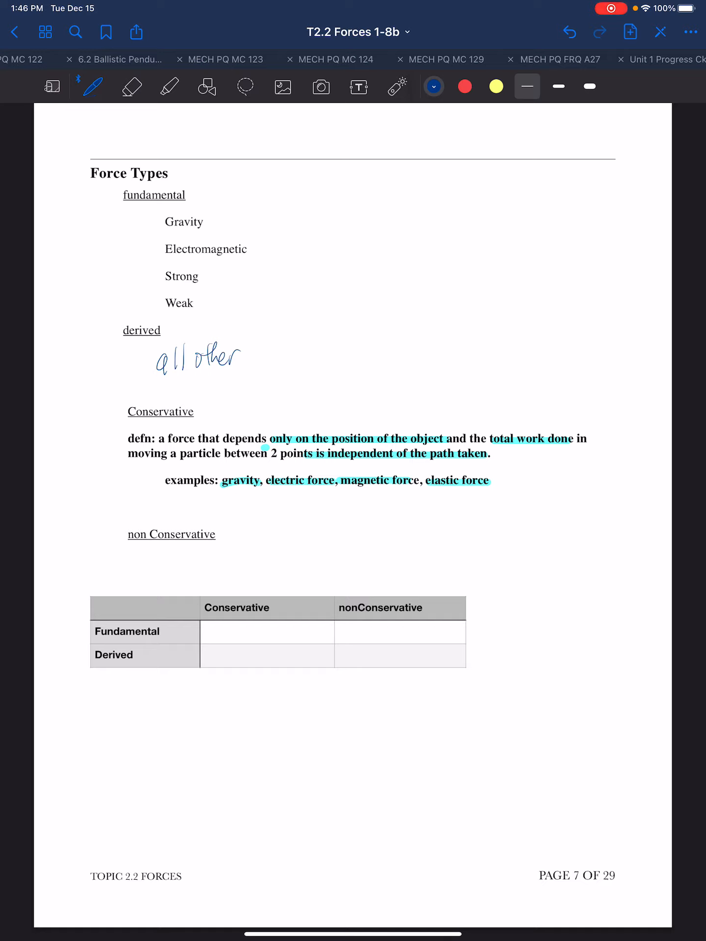
{"action": "left_click_drag", "start_coordinate": [210, 546], "coordinate": [266, 546]}
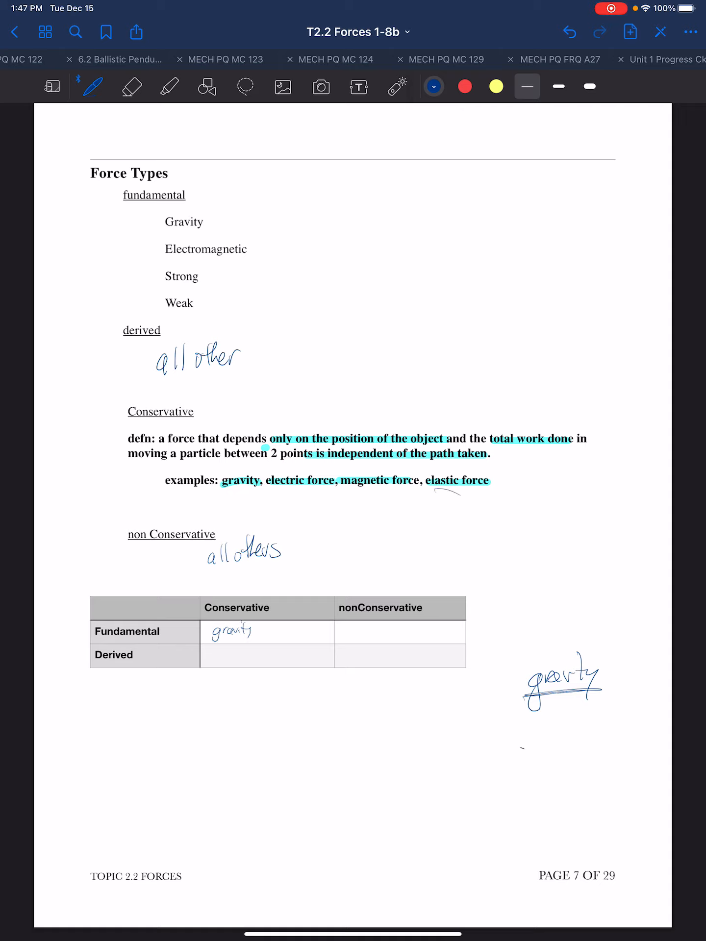
{"action": "left_click_drag", "start_coordinate": [529, 738], "coordinate": [573, 738]}
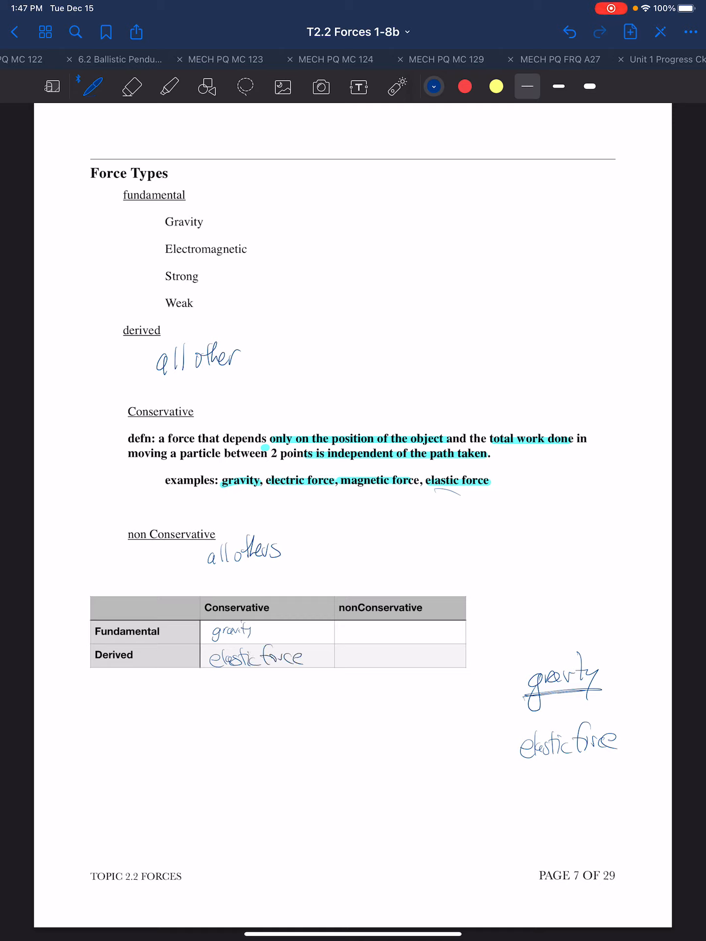
{"action": "left_click", "coordinate": [464, 86]}
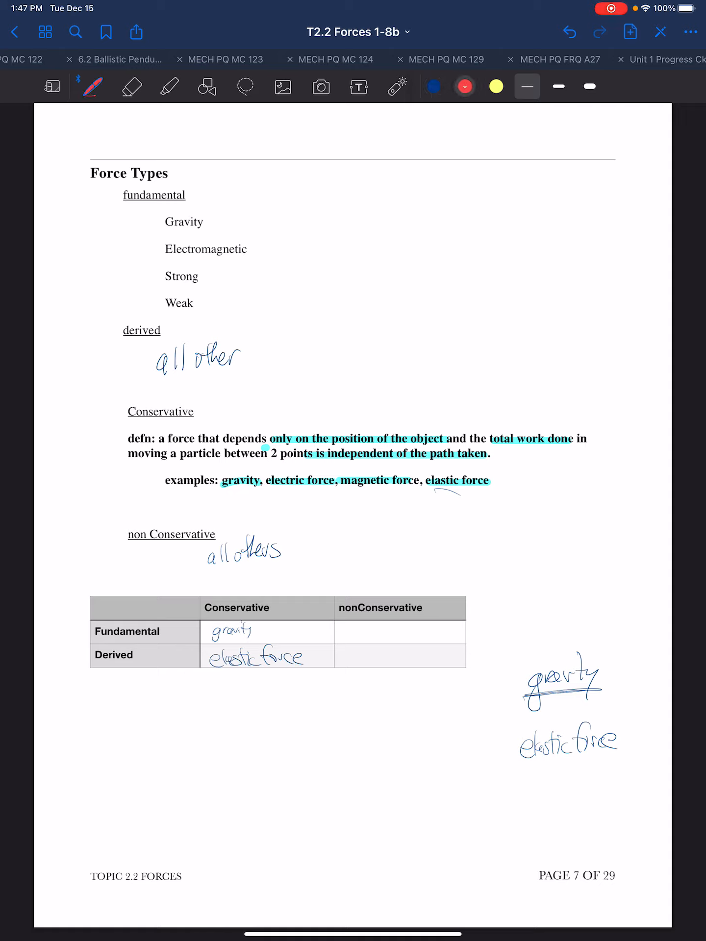
Step: Mark the fundamental forces in red, note quarks beside Strong, and bracket Strong/Weak as at a scale smaller than atom
{"action": "left_click_drag", "start_coordinate": [131, 263], "coordinate": [263, 261]}
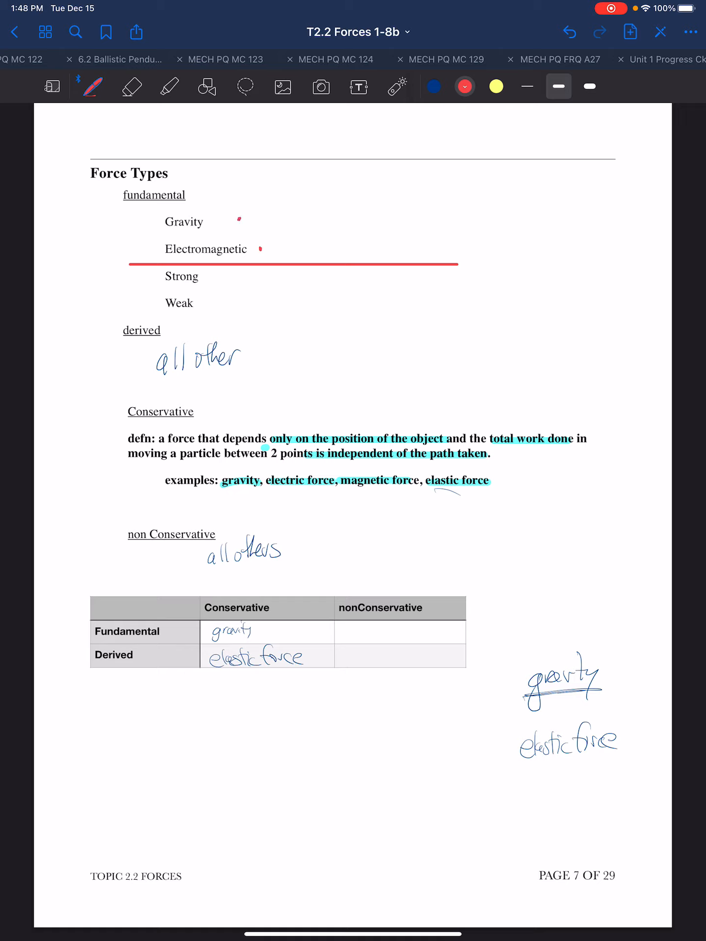
{"action": "left_click_drag", "start_coordinate": [225, 276], "coordinate": [244, 288]}
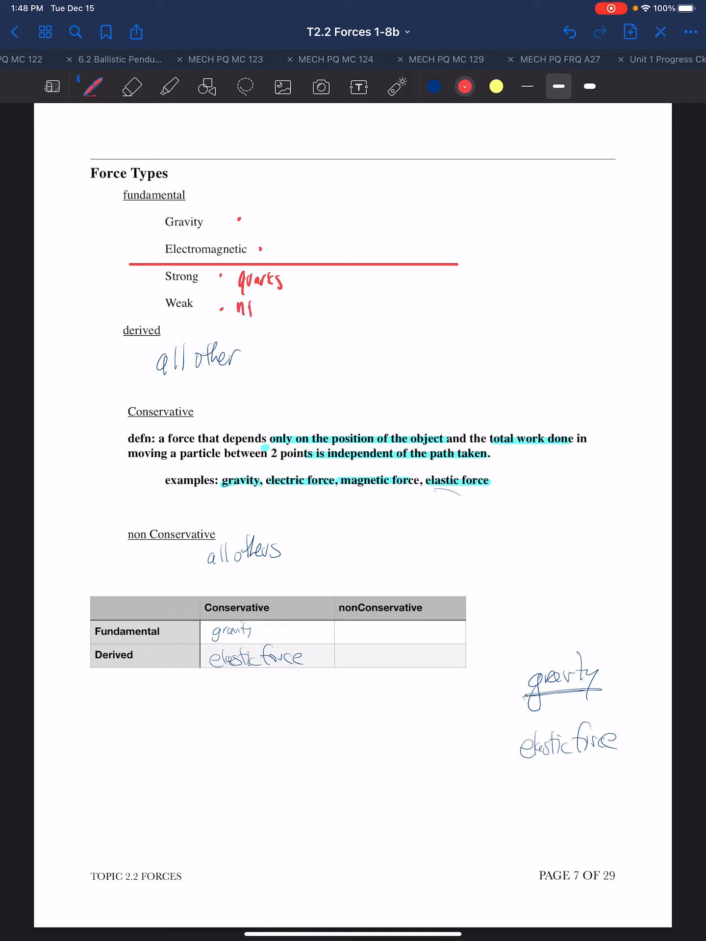
{"action": "left_click", "coordinate": [131, 86]}
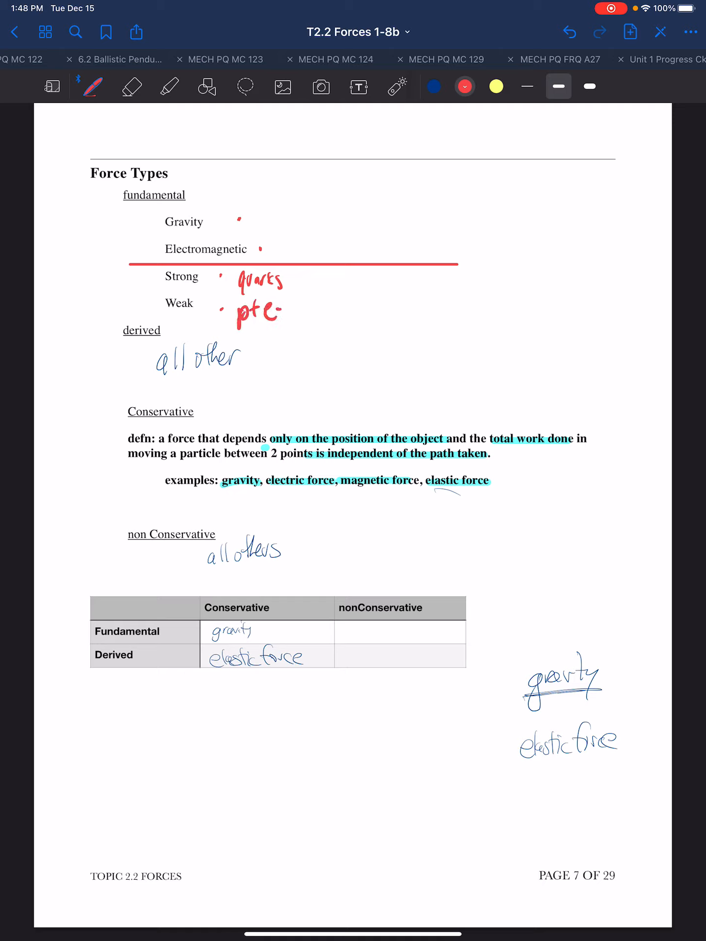
{"action": "left_click_drag", "start_coordinate": [295, 280], "coordinate": [312, 318]}
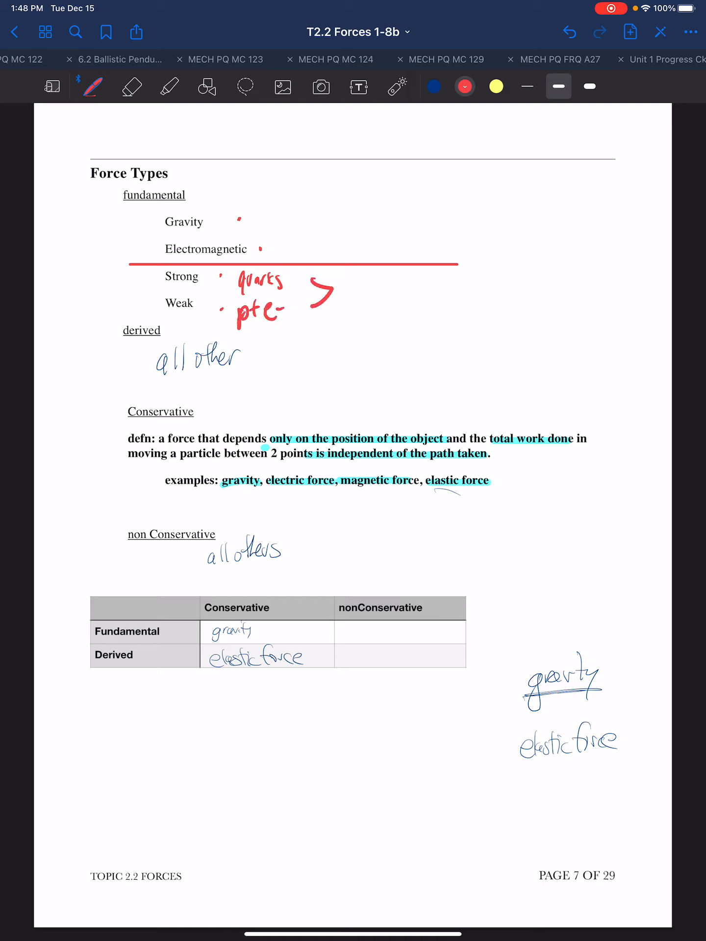
{"action": "left_click_drag", "start_coordinate": [348, 294], "coordinate": [351, 300]}
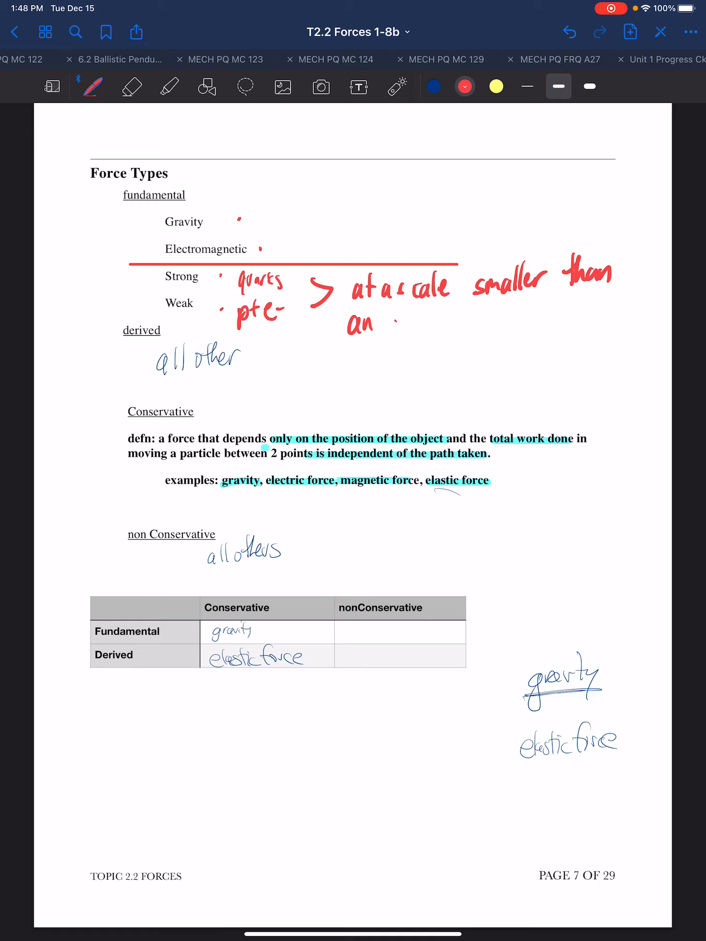
{"action": "left_click_drag", "start_coordinate": [390, 324], "coordinate": [438, 327]}
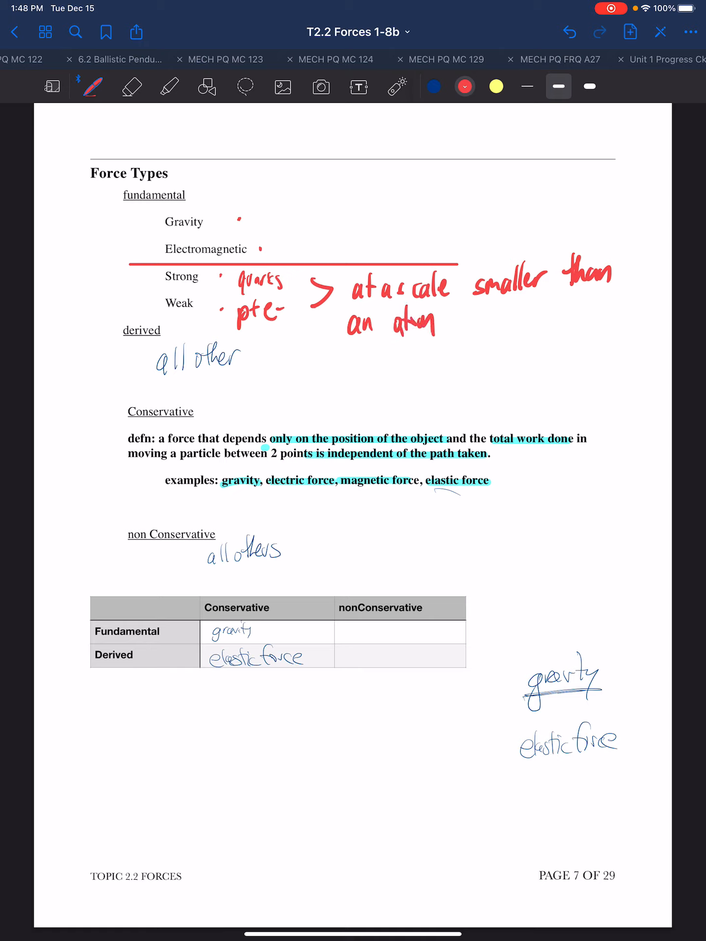
Step: Box Gravity and Electromagnetic in red with the note 'all phenomena we observe'
{"action": "left_click_drag", "start_coordinate": [260, 201], "coordinate": [260, 264]}
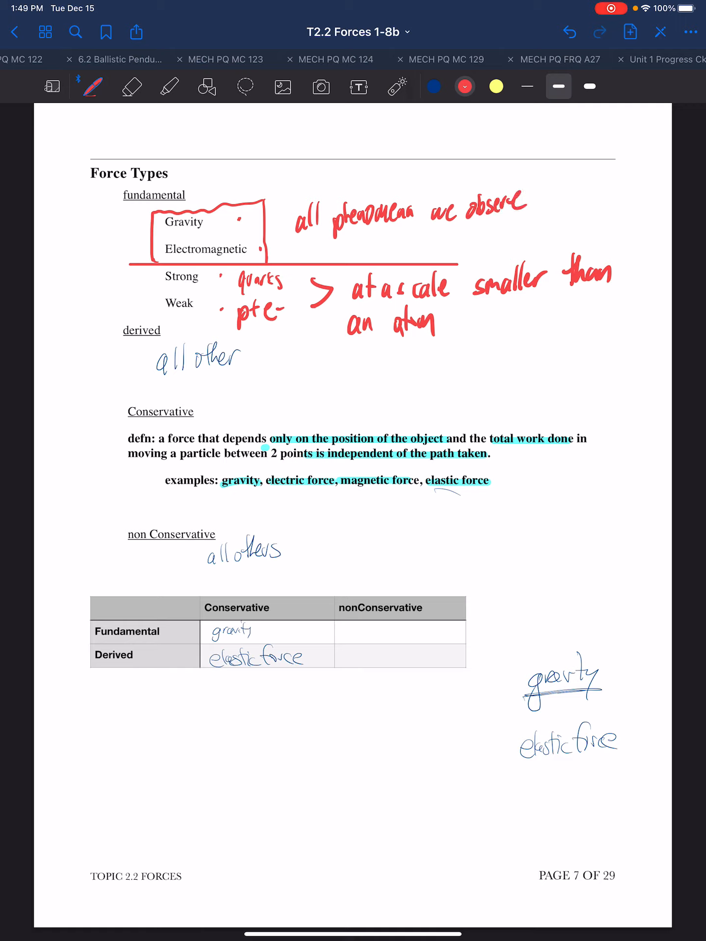
{"action": "left_click_drag", "start_coordinate": [492, 342], "coordinate": [529, 366]}
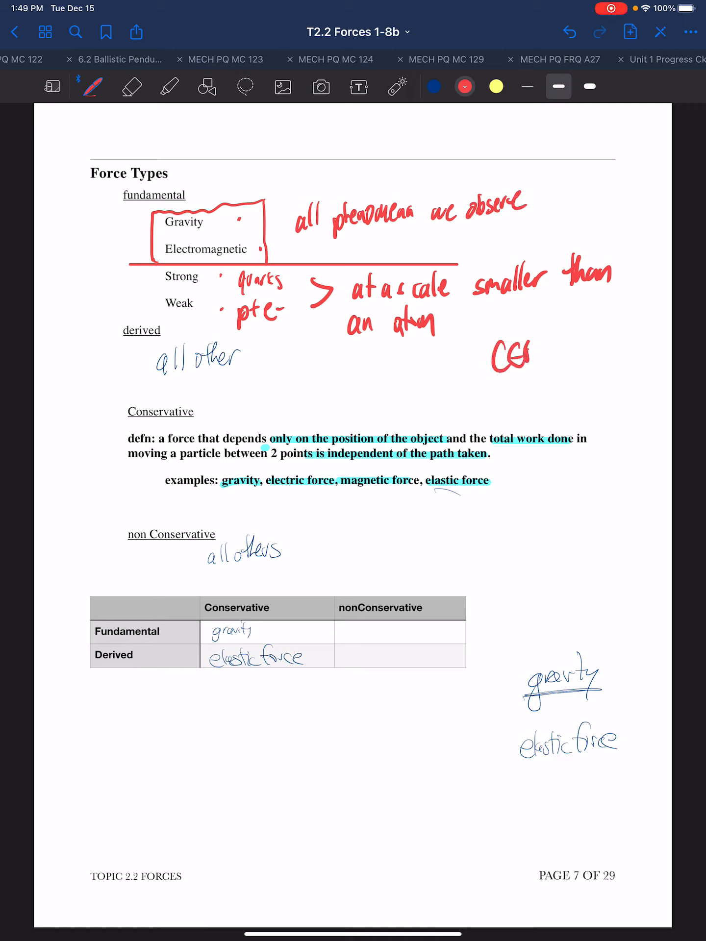